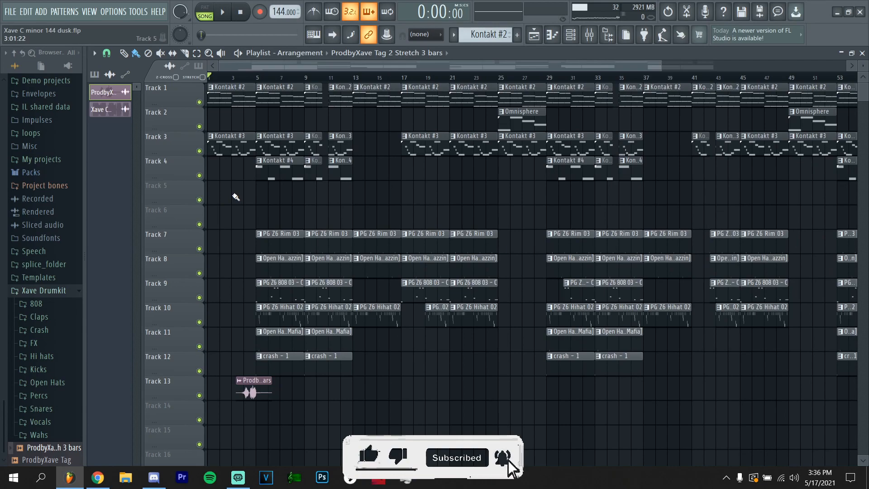
# - Start song-mode playback of the full arrangement from the producer tag onward
pyautogui.click(221, 11)
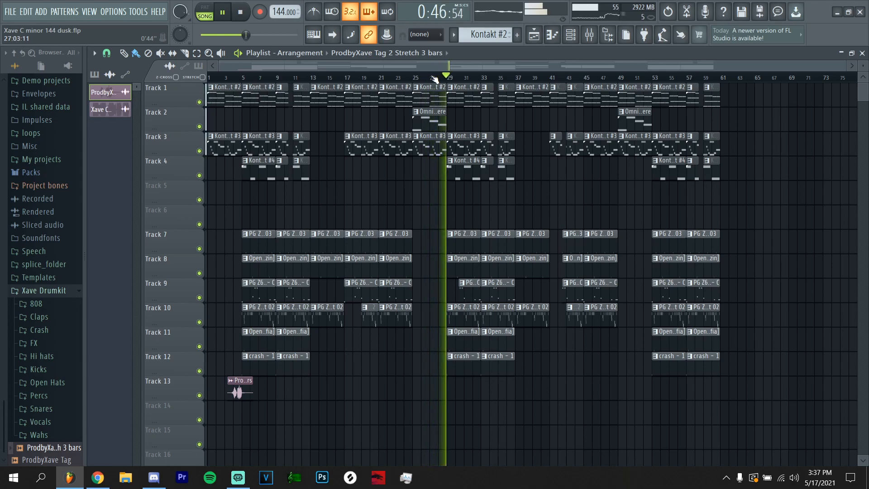
# - View the Kontakt #2 guitar chord notes in the piano roll, play the pattern, then stop
pyautogui.click(239, 12)
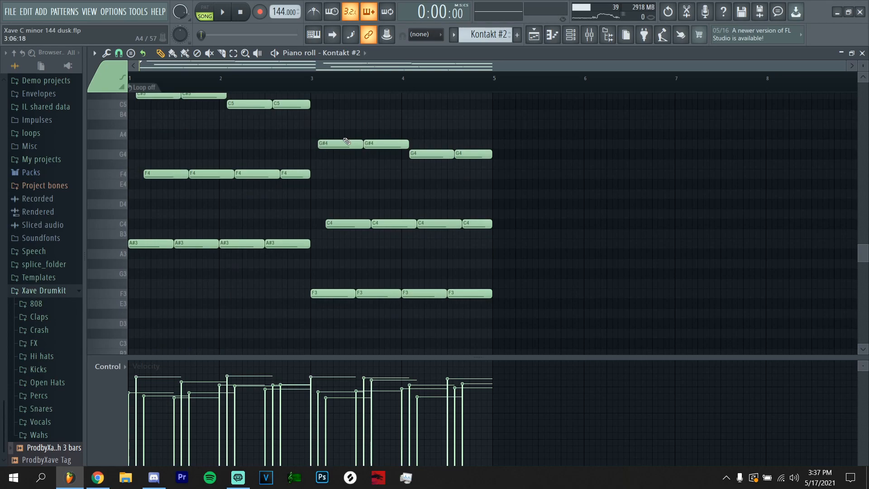
pyautogui.scroll(-3)
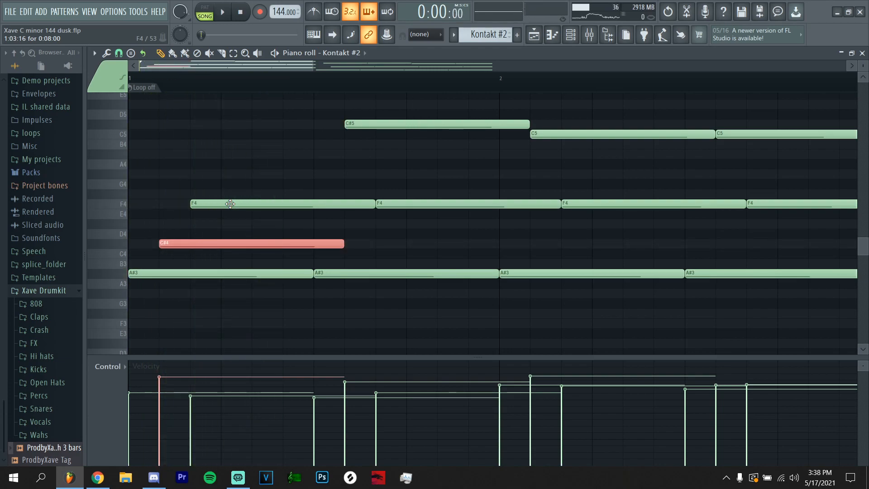
pyautogui.click(223, 12)
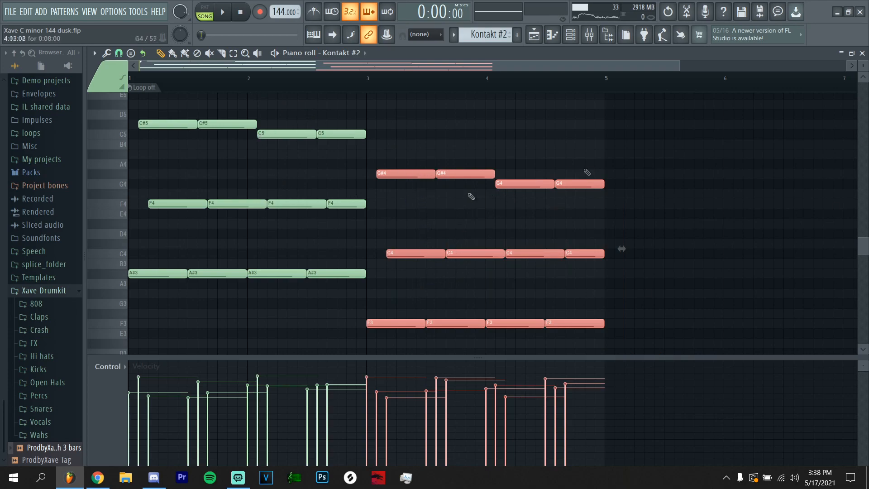
pyautogui.moveTo(377, 149); pyautogui.dragTo(637, 352)
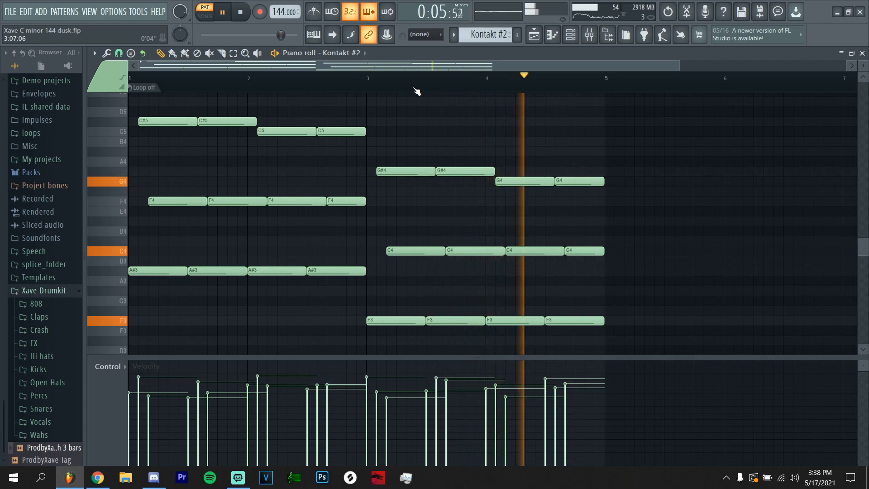
pyautogui.click(588, 36)
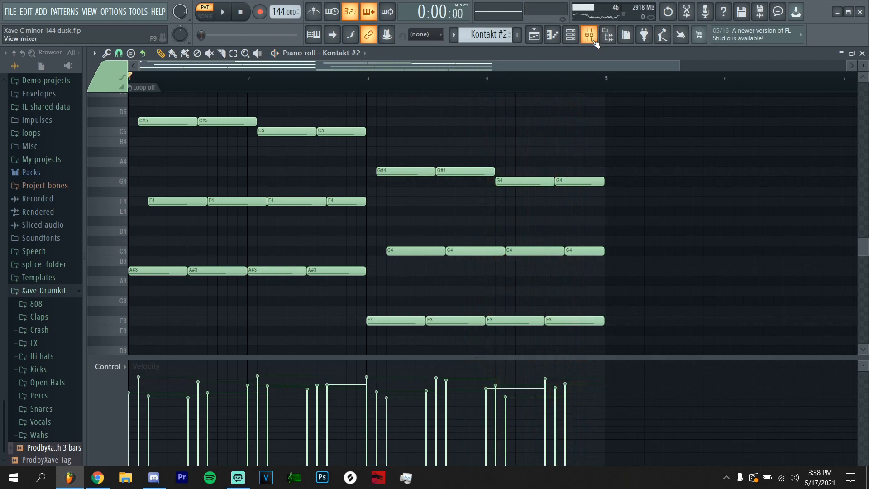
# - Audition the Kontakt #3 flute melody in the piano roll, then go back to the playlist
pyautogui.click(570, 35)
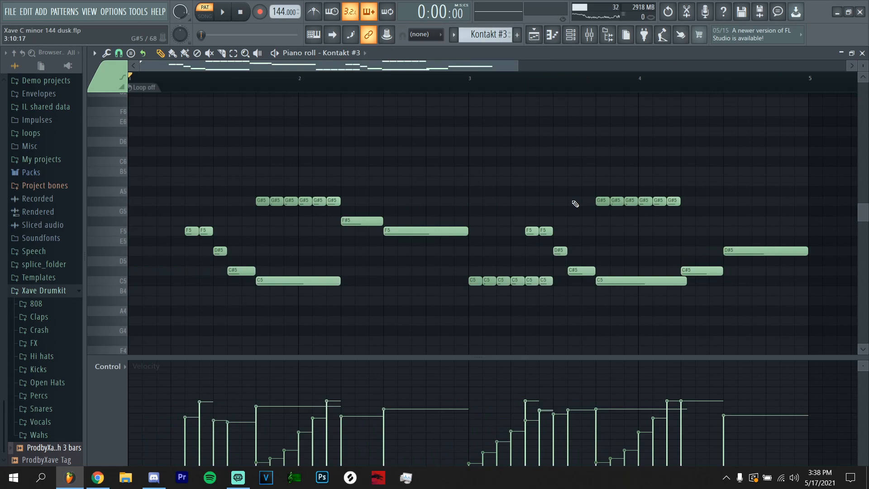
pyautogui.moveTo(372, 200)
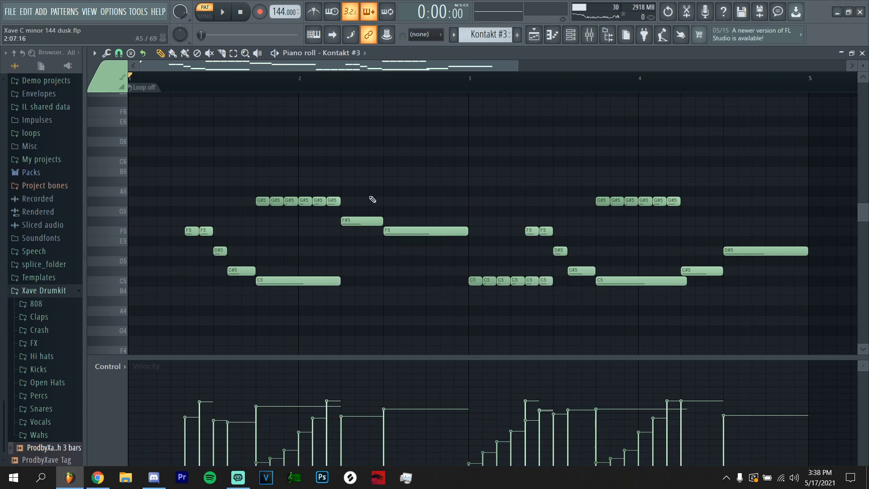
pyautogui.moveTo(212, 211)
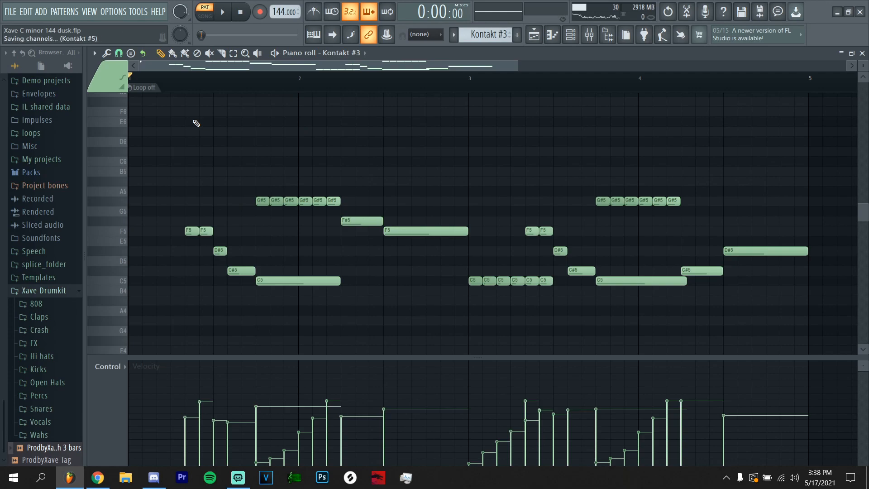
pyautogui.click(220, 11)
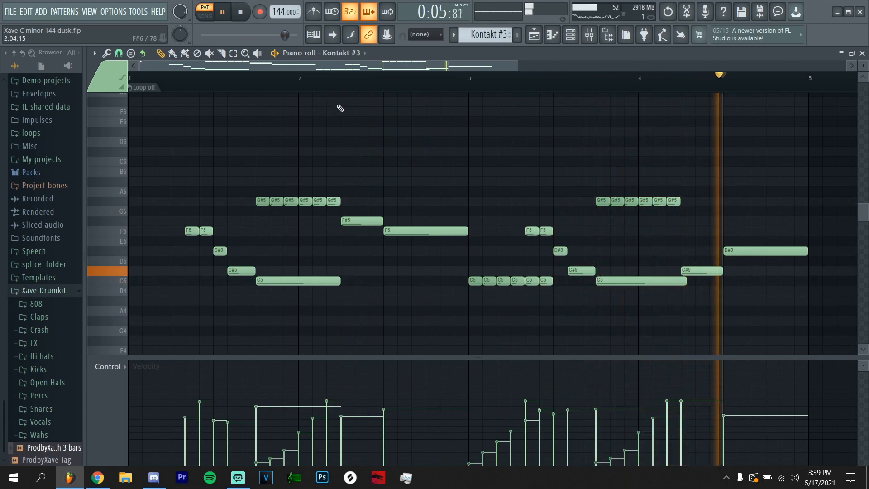
pyautogui.click(239, 11)
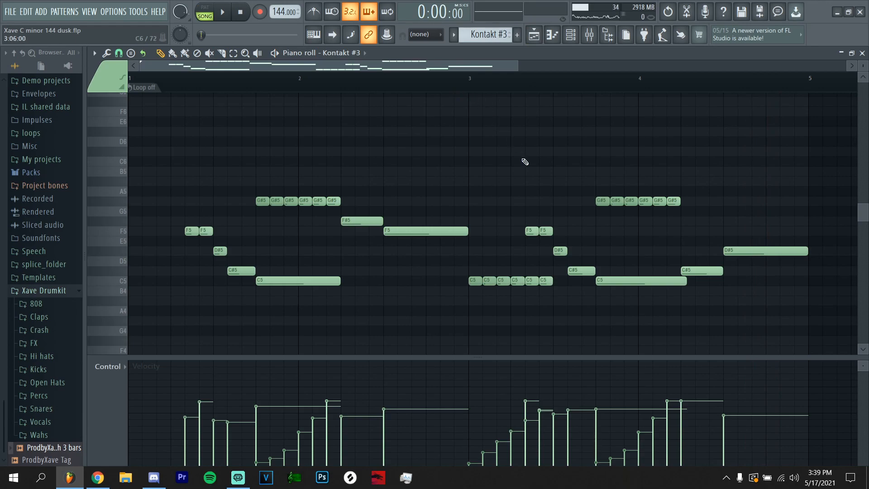
pyautogui.click(222, 11)
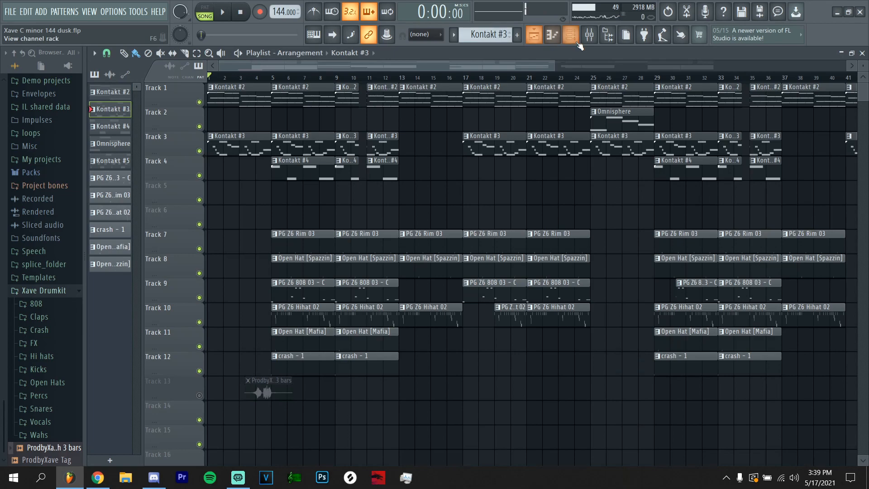
# - In the mixer, check the Kontakt #2 insert's Pro-Q 3 equalizer and RC-20 Retro Color effect
pyautogui.click(571, 34)
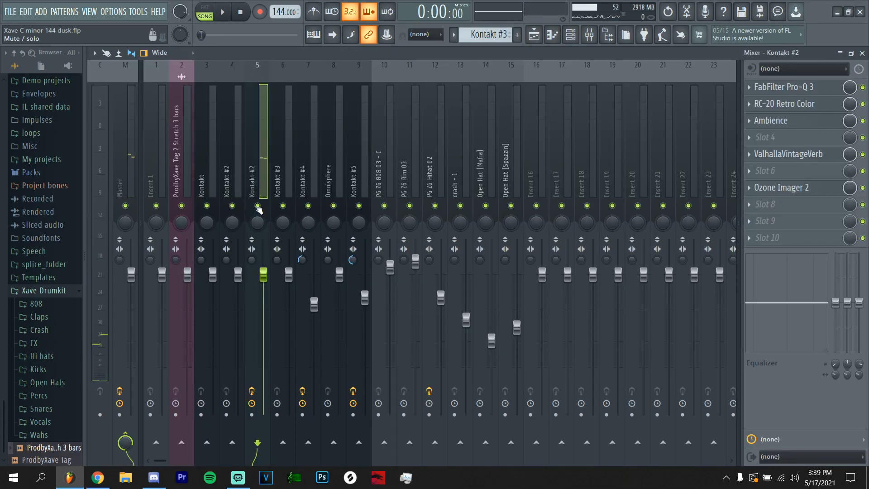
pyautogui.click(785, 86)
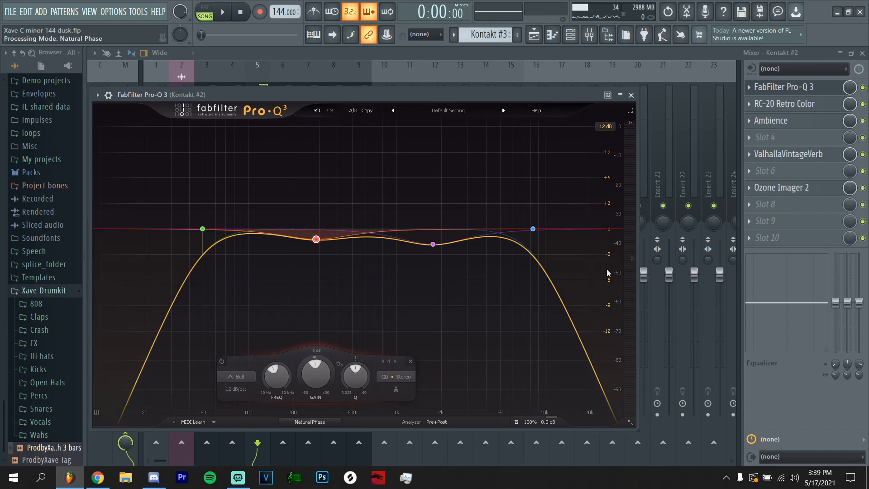
pyautogui.click(630, 94)
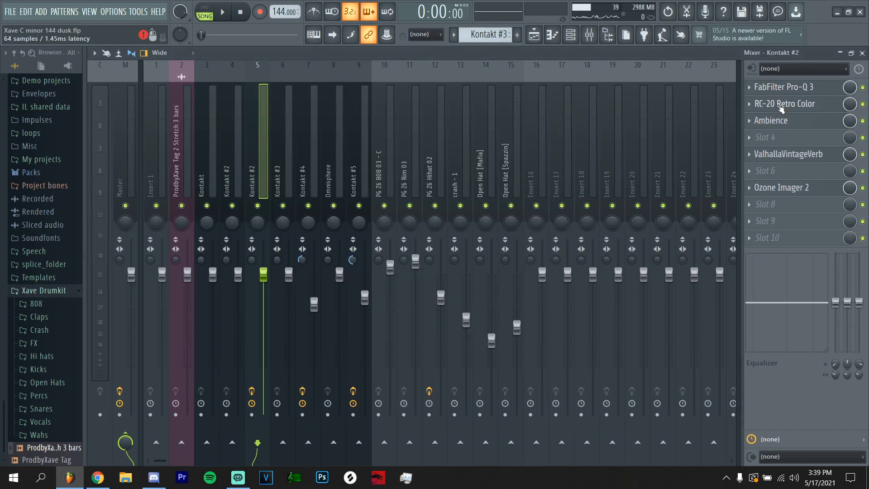
pyautogui.click(784, 104)
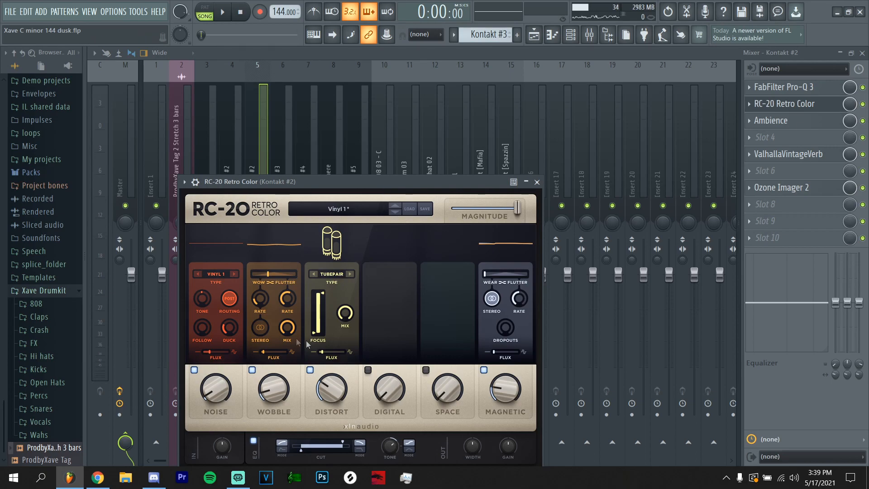
pyautogui.moveTo(232, 272)
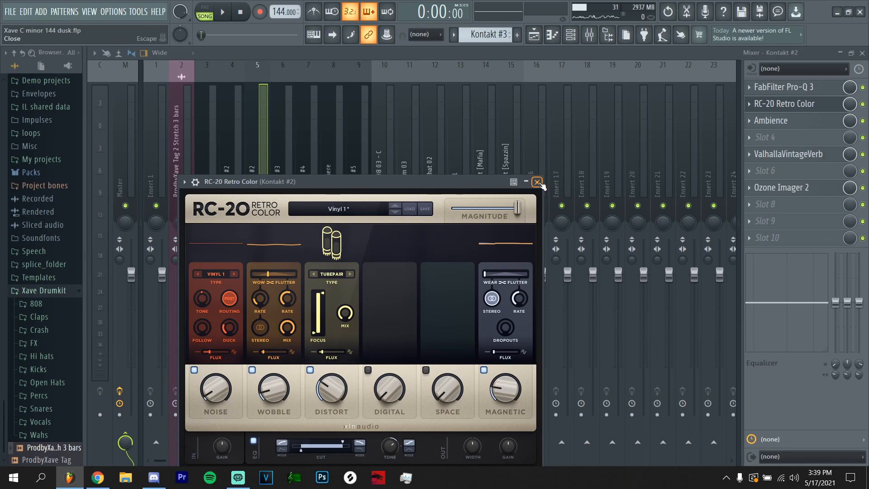
pyautogui.click(537, 181)
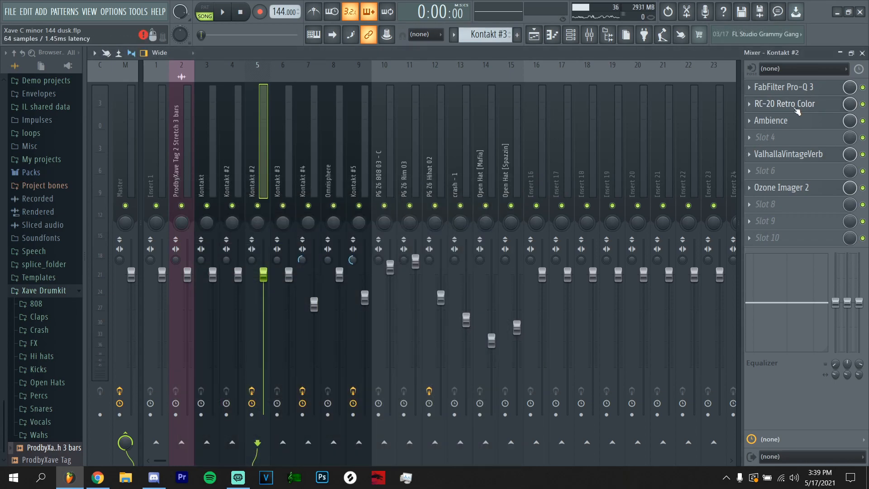
# - Check Kontakt #2's Ambience and ValhallaVintageVerb reverbs, then play and stop the beat
pyautogui.click(771, 120)
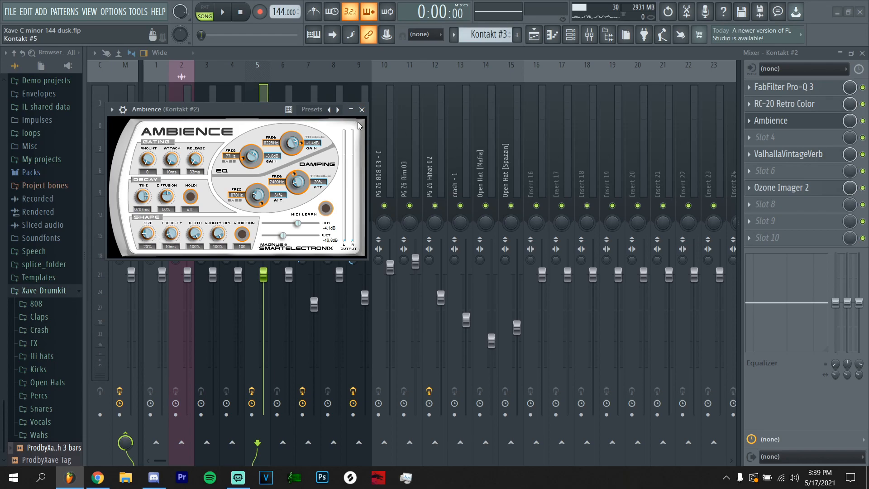
pyautogui.click(788, 154)
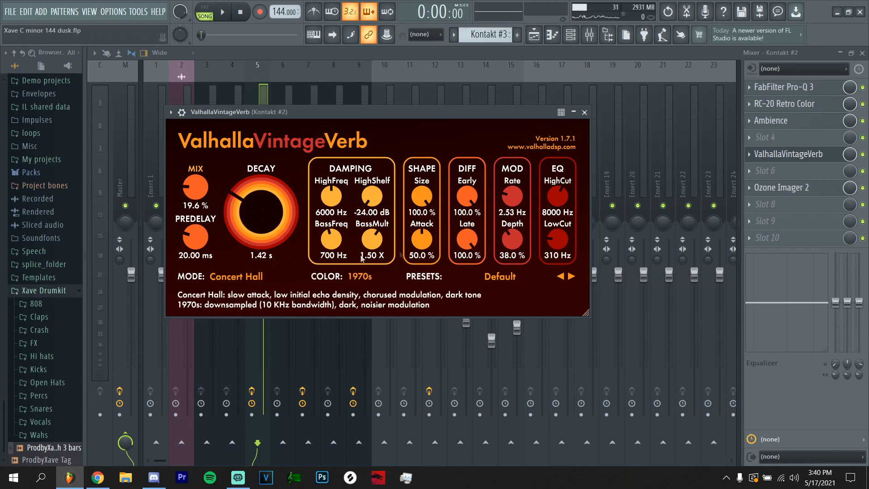
pyautogui.click(781, 187)
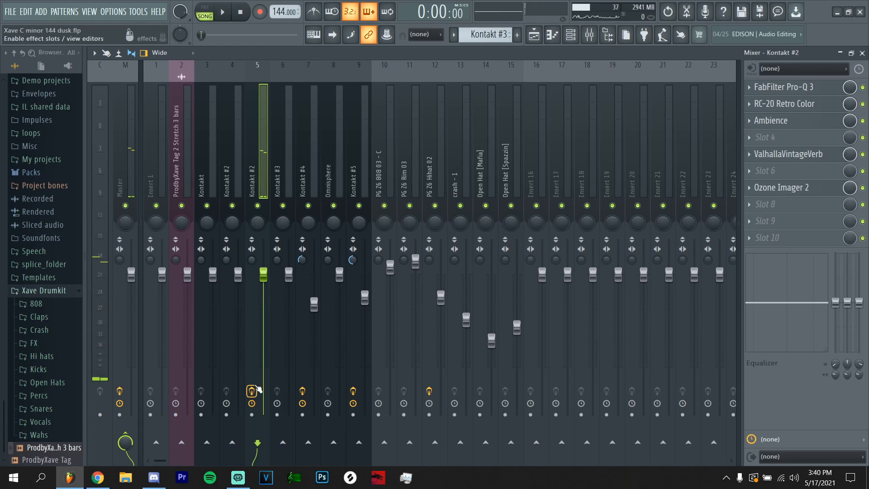
pyautogui.click(222, 11)
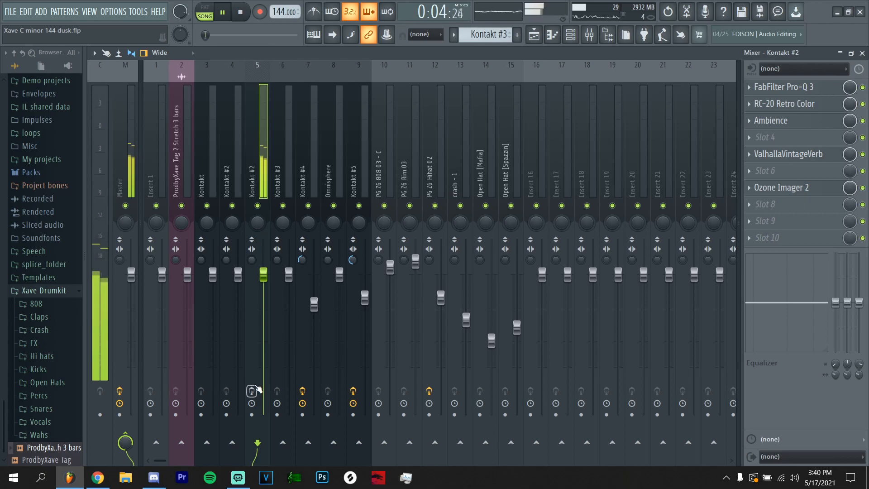
pyautogui.click(240, 11)
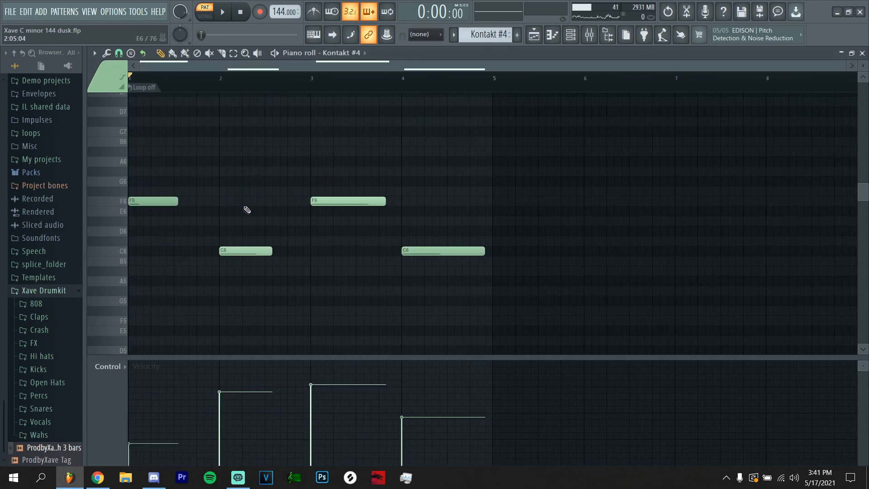
# - Show the Kontakt #4 insert's Fruity EQ 2, PanMan, delay and reverb chain in the mixer
pyautogui.click(222, 11)
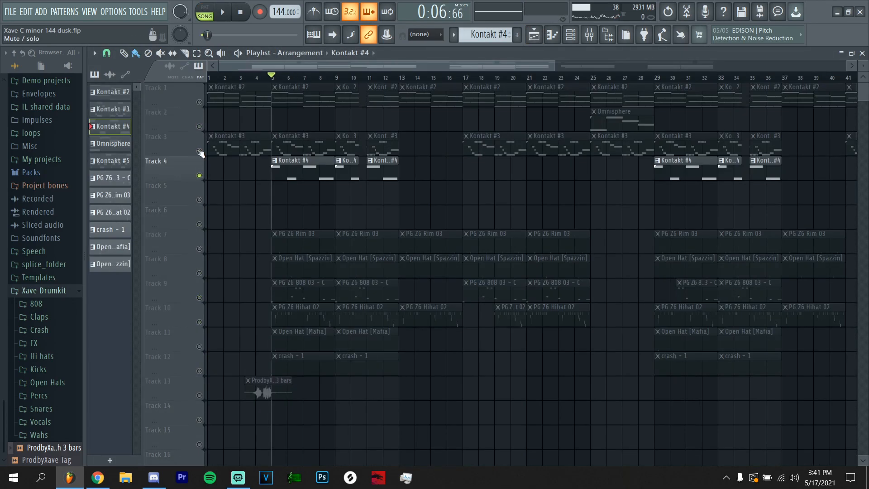
pyautogui.click(589, 35)
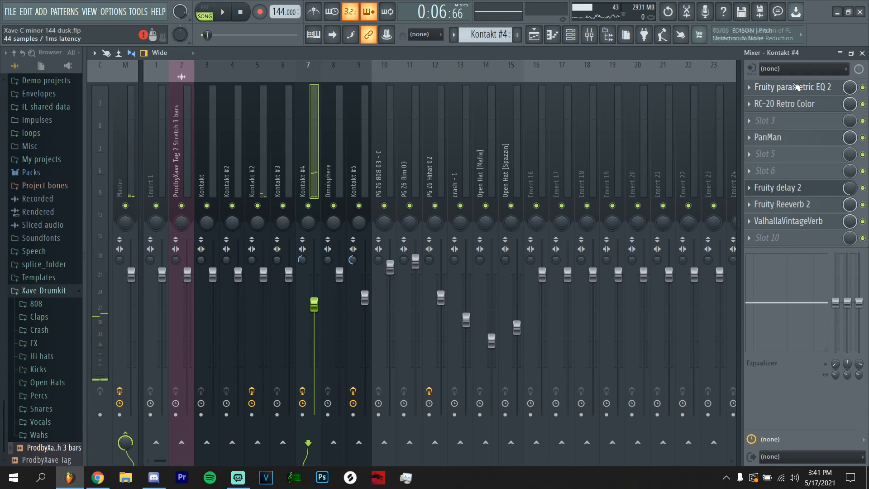
# - Cut Kontakt #4's EQ band around 2000 Hz by about 5.5 dB, then adjust the Fruity Delay 2 mix knob
pyautogui.click(793, 87)
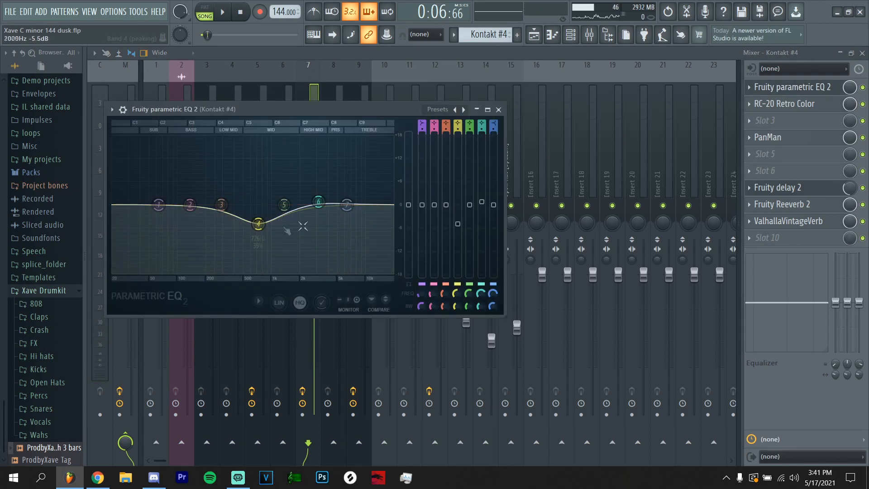
pyautogui.moveTo(258, 225); pyautogui.dragTo(259, 222)
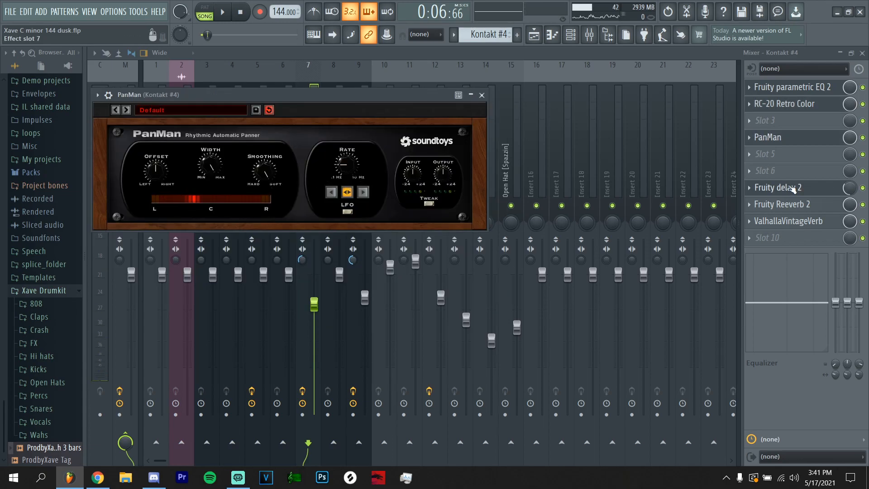
pyautogui.click(778, 187)
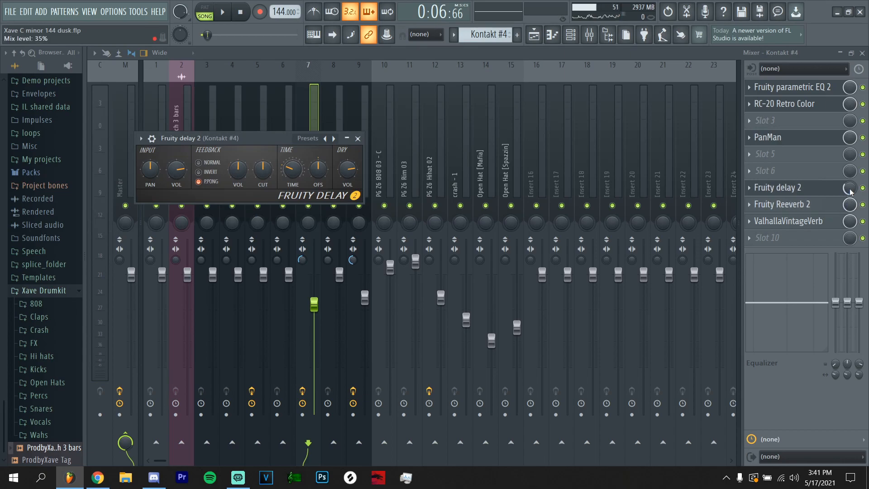
pyautogui.click(782, 204)
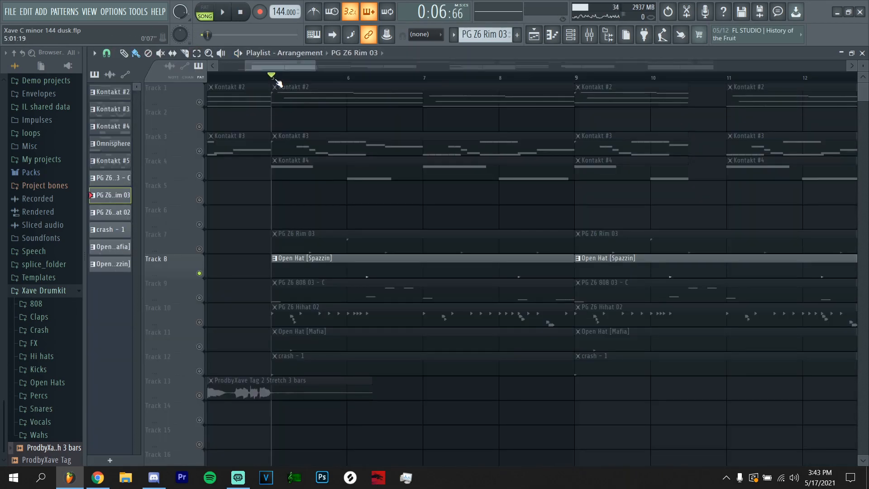
# - Move the playlist song position to bar 5
pyautogui.click(223, 11)
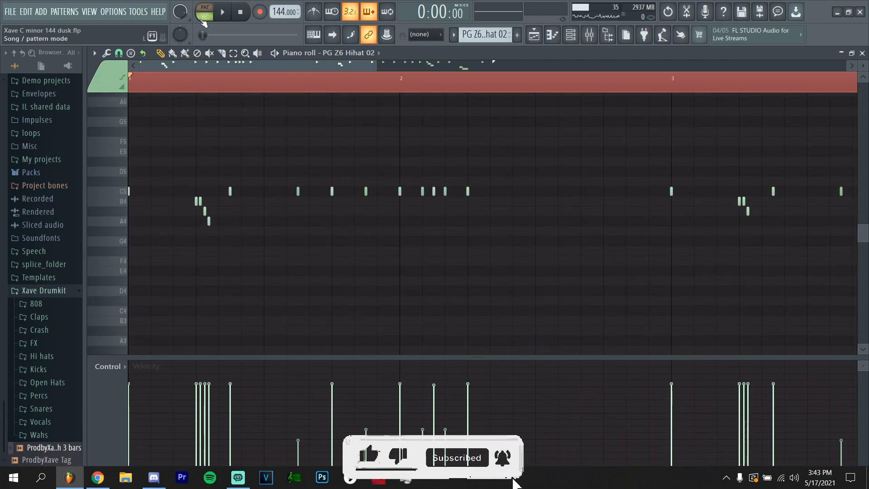
# - Play the PG Z6 Hihat 02 pattern on its own in pattern mode and edit its roll notes
pyautogui.click(220, 11)
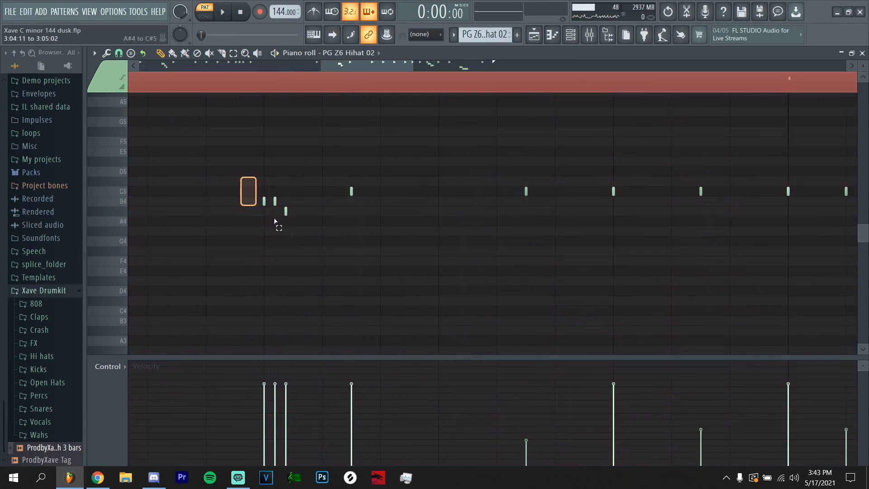
pyautogui.click(119, 53)
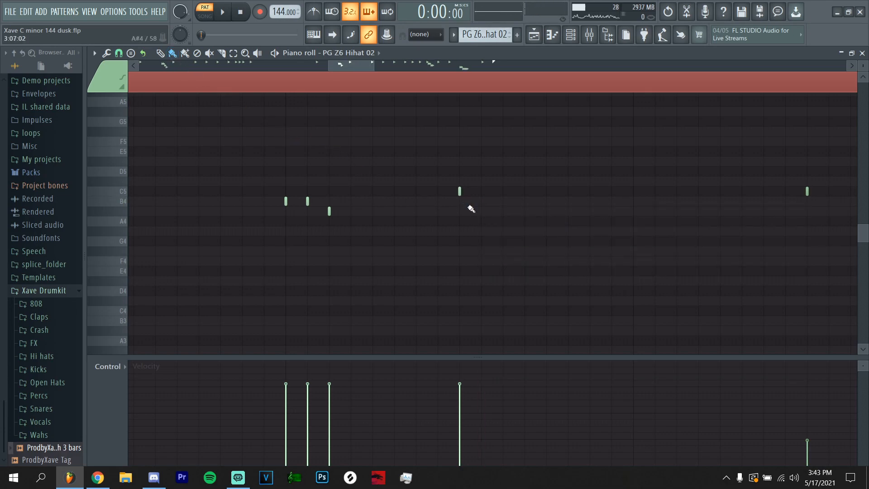
pyautogui.moveTo(469, 207)
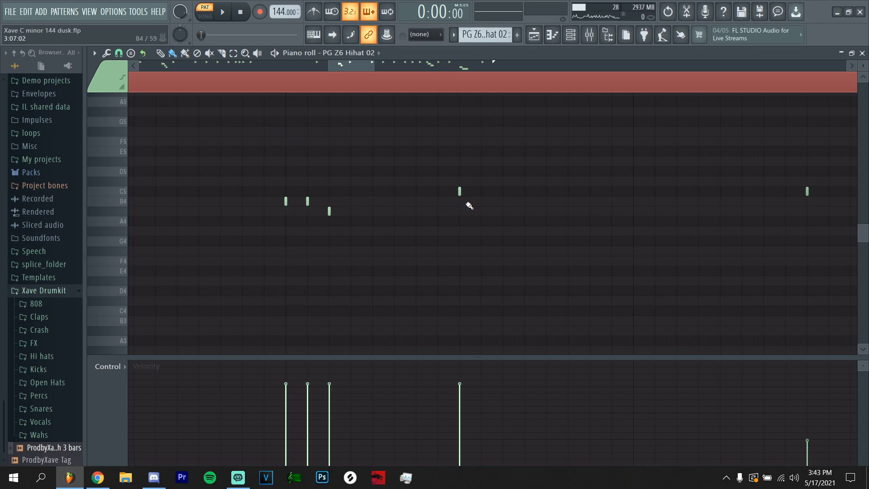
pyautogui.moveTo(490, 209)
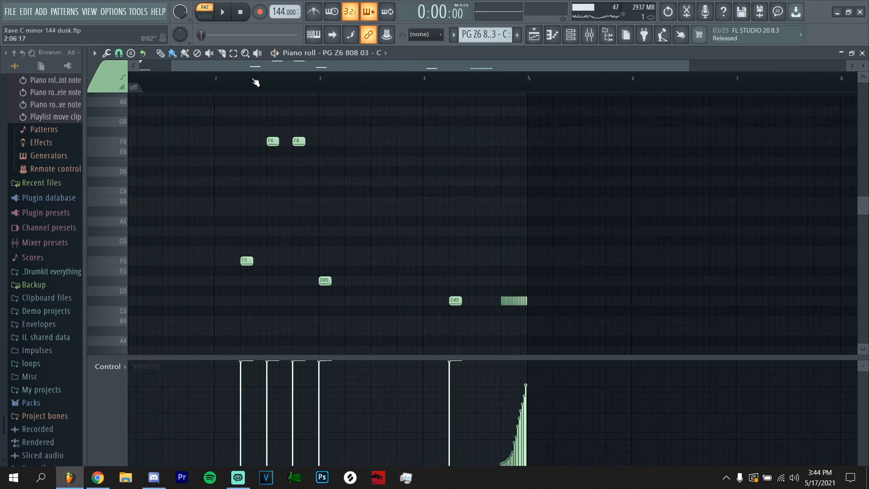
# - Show Note pan for the 808 pattern and pan the two F6 notes to opposite sides, then play it
pyautogui.click(110, 366)
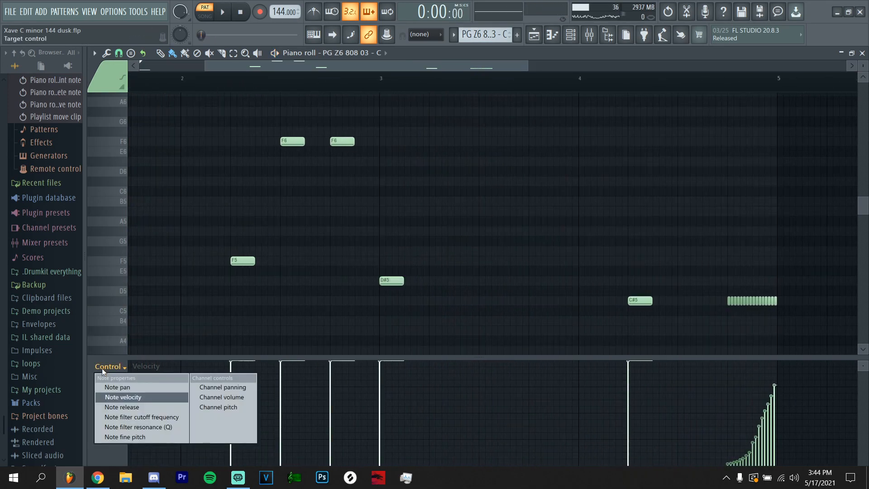
pyautogui.click(116, 387)
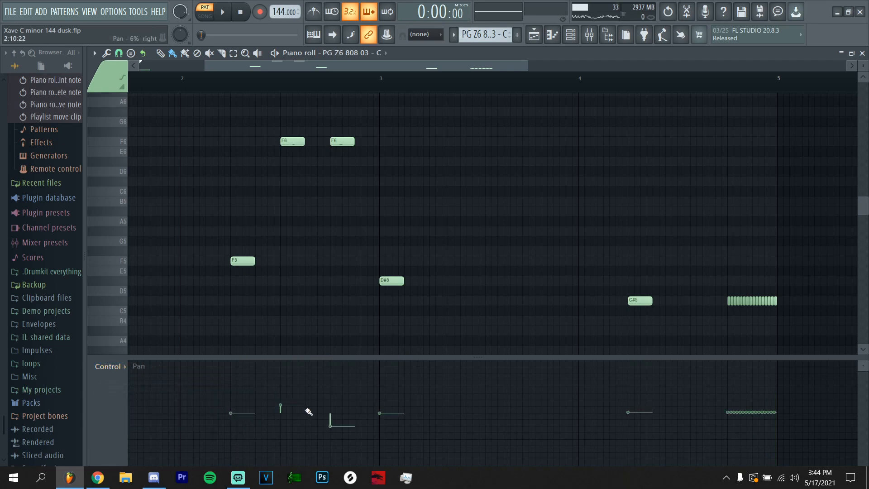
pyautogui.moveTo(280, 408); pyautogui.dragTo(279, 361)
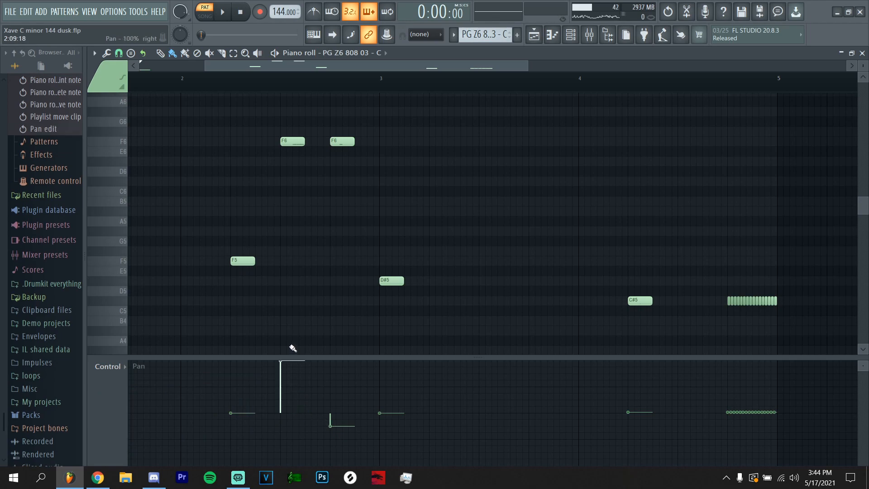
pyautogui.click(221, 10)
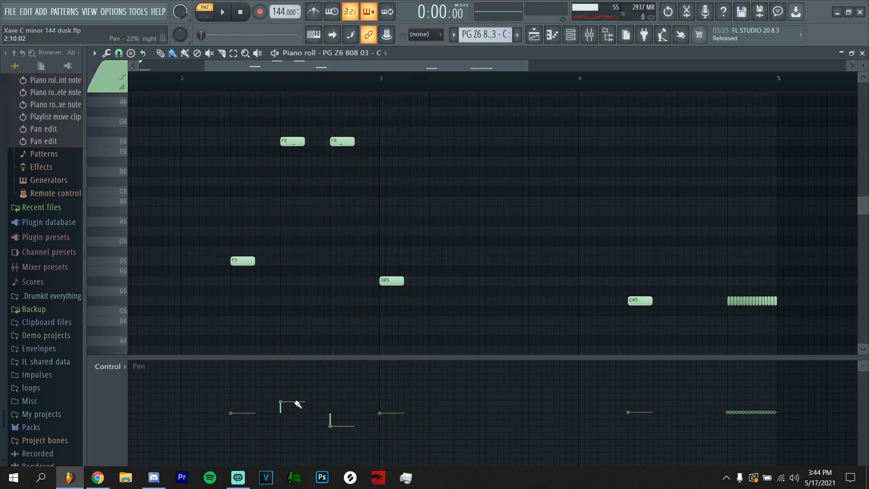
pyautogui.click(223, 11)
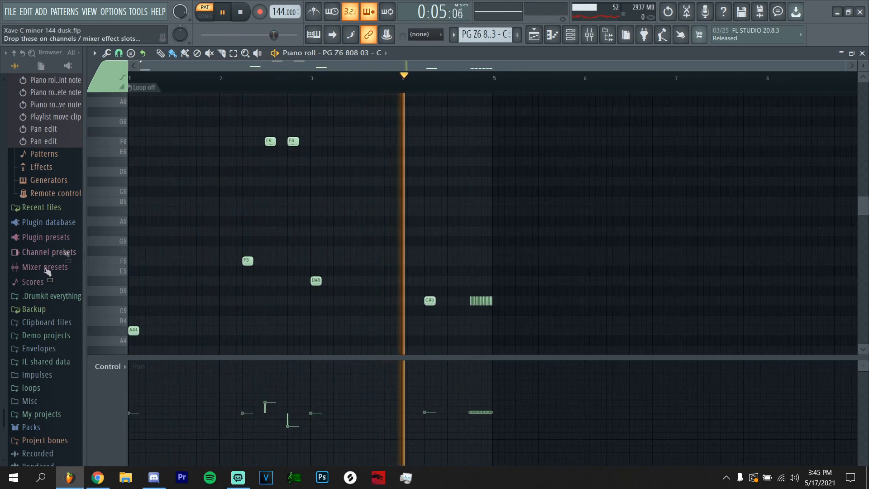
pyautogui.click(110, 367)
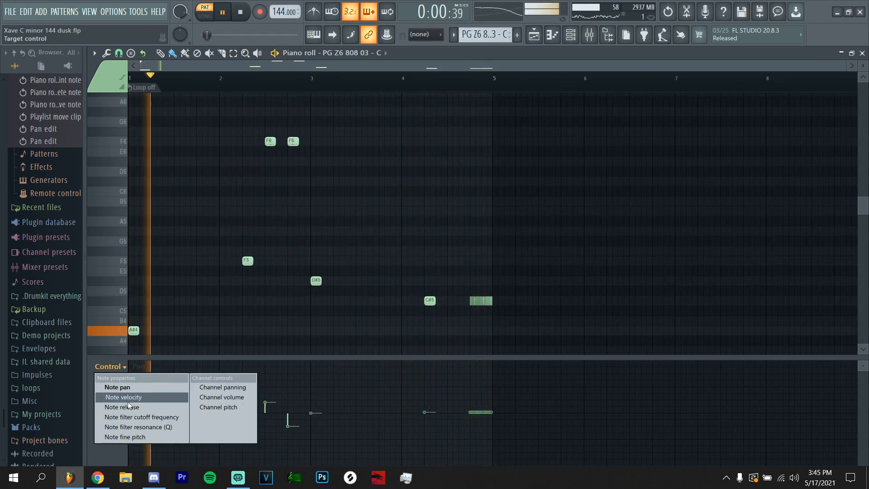